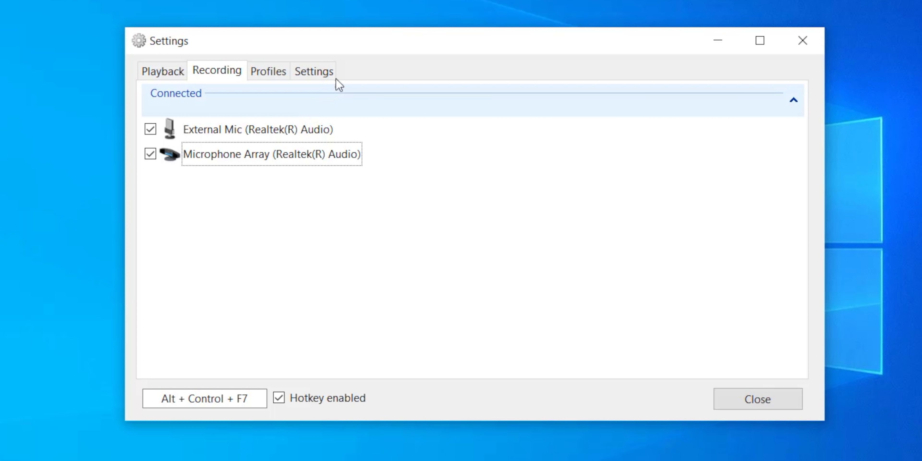
- Show SoundSwitch's Profiles settings where new audio device profiles are added
click(267, 70)
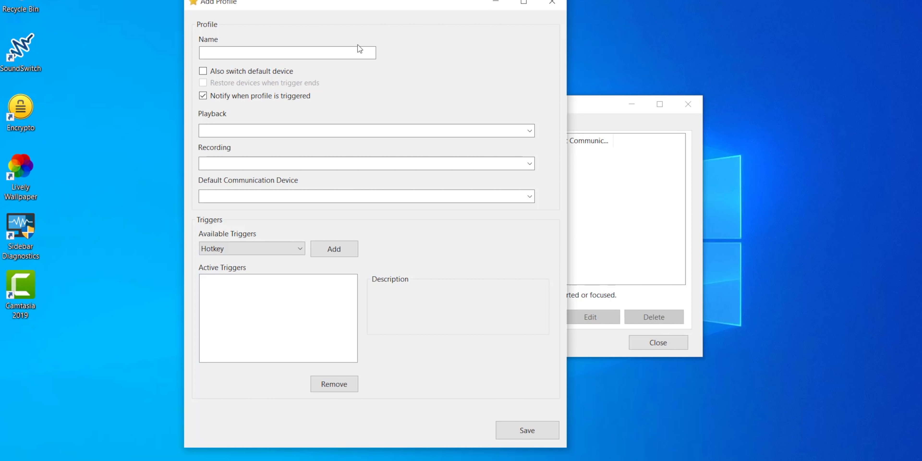
mouse_move(505, 27)
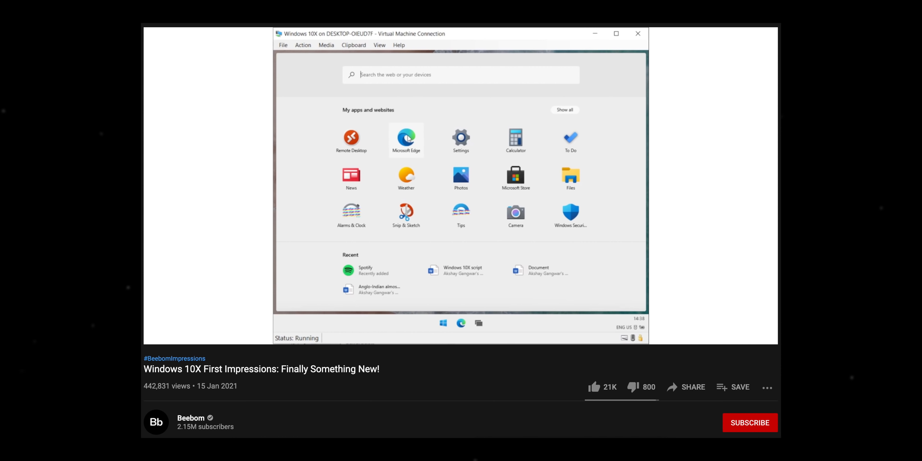
mouse_move(569, 177)
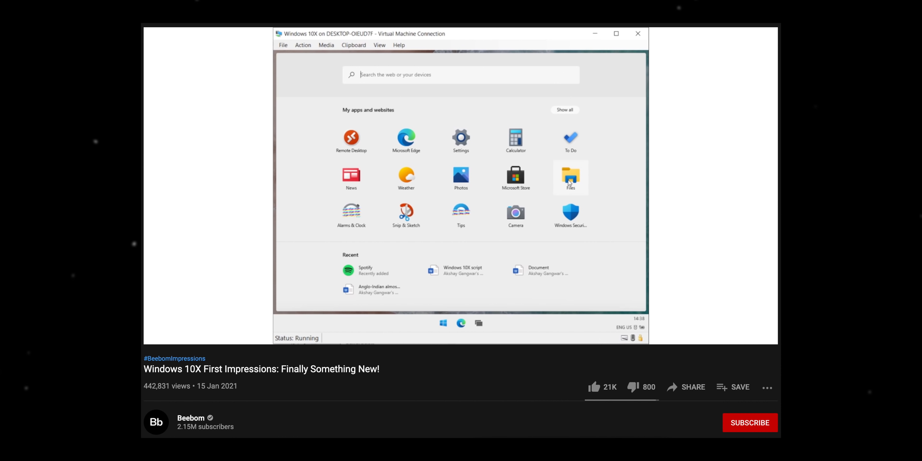
click(569, 178)
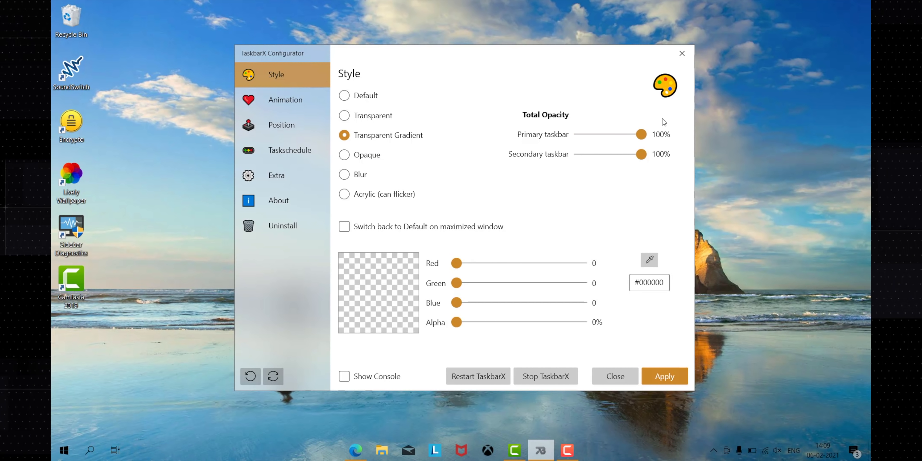
- Raise the taskbar colour's red value to 41 and browse the animation style list
drag(455, 263, 476, 263)
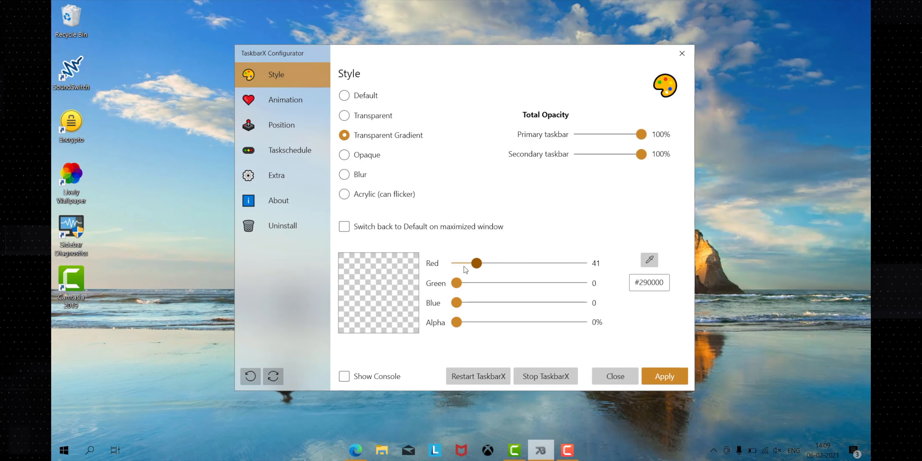
click(285, 99)
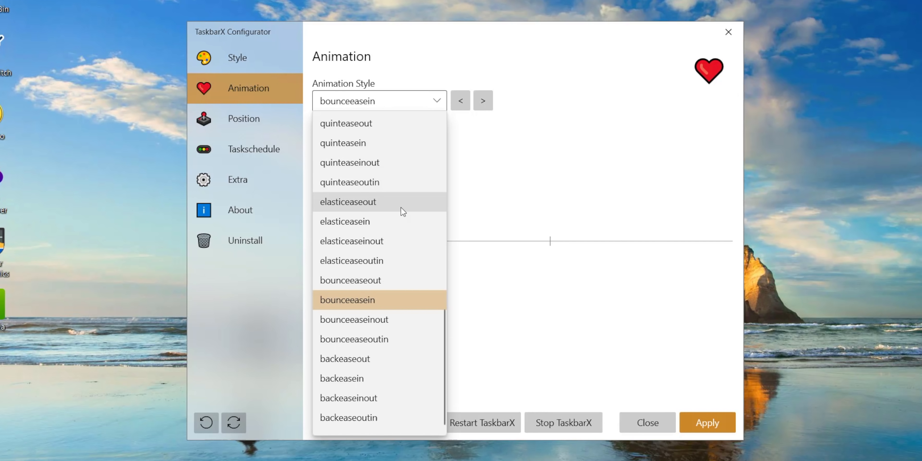
scroll(up, 3)
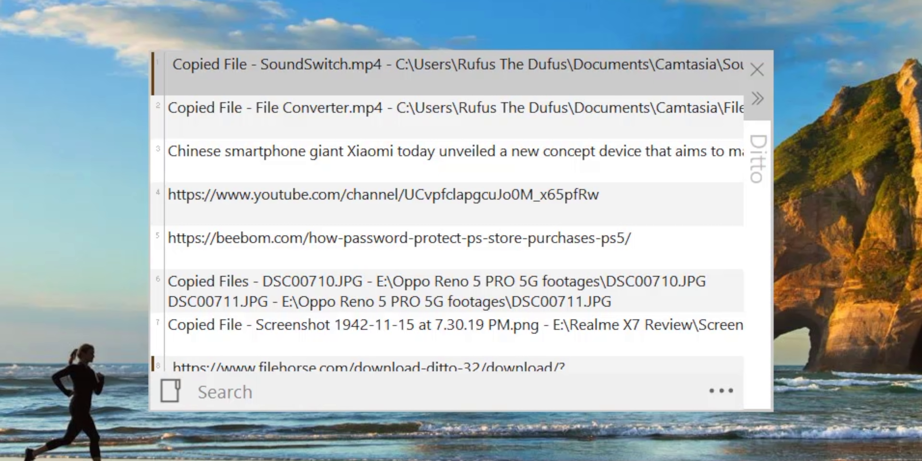
mouse_move(851, 344)
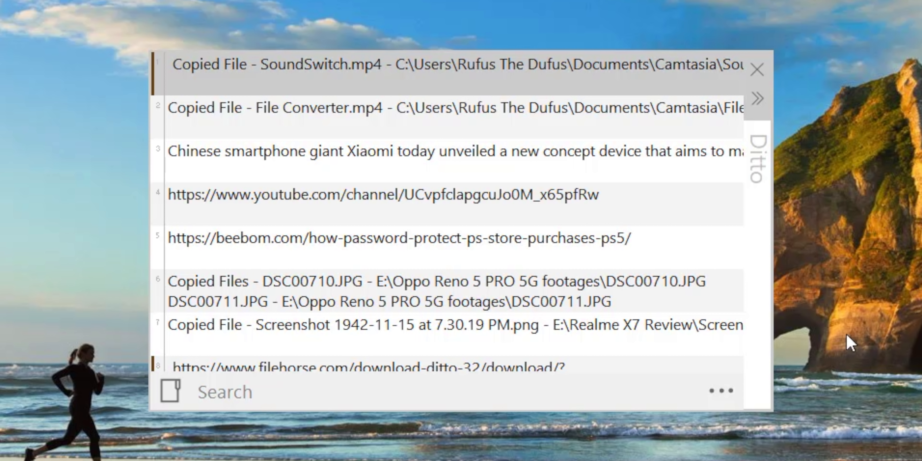
mouse_move(288, 246)
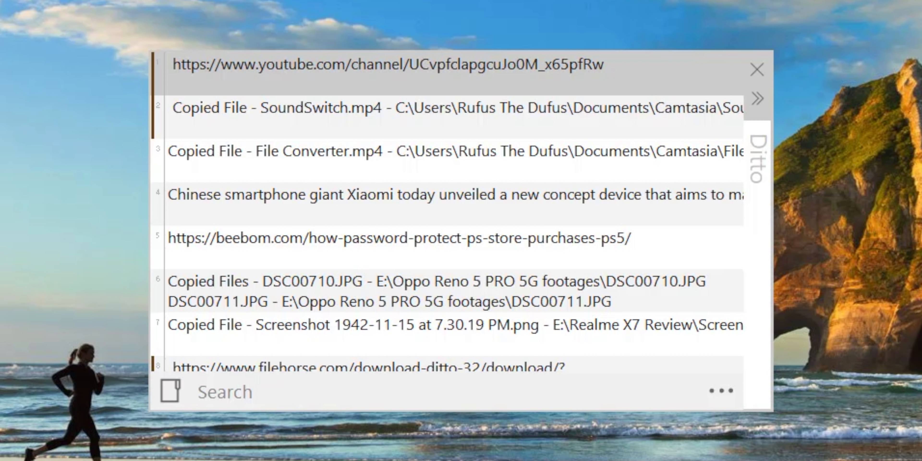
mouse_move(432, 242)
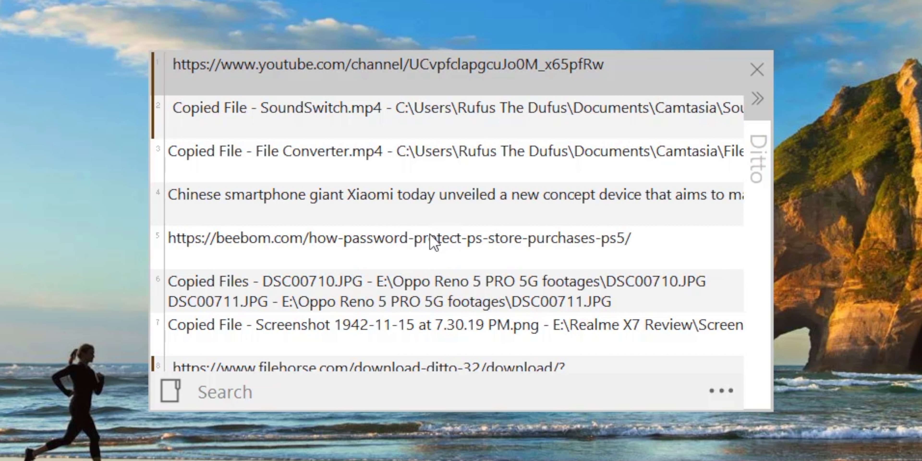
mouse_move(382, 273)
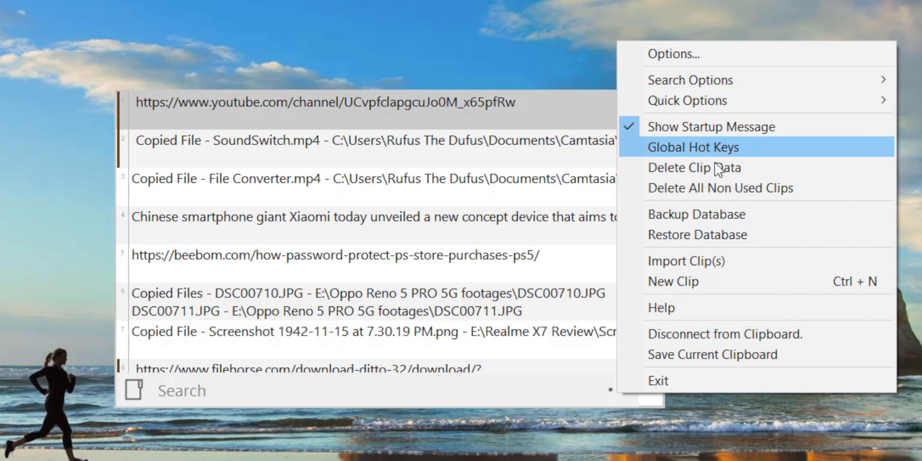
mouse_move(699, 79)
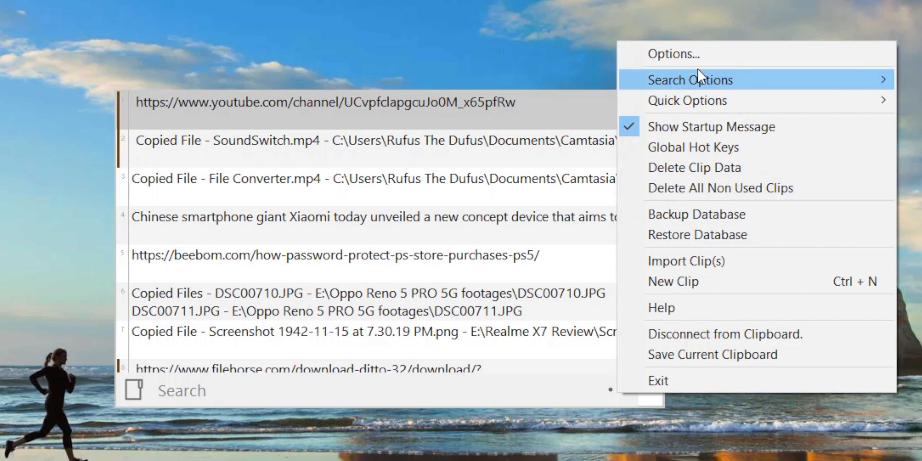
- Review Ditto's general options, then filter the saved clips for 'beebom'
click(672, 54)
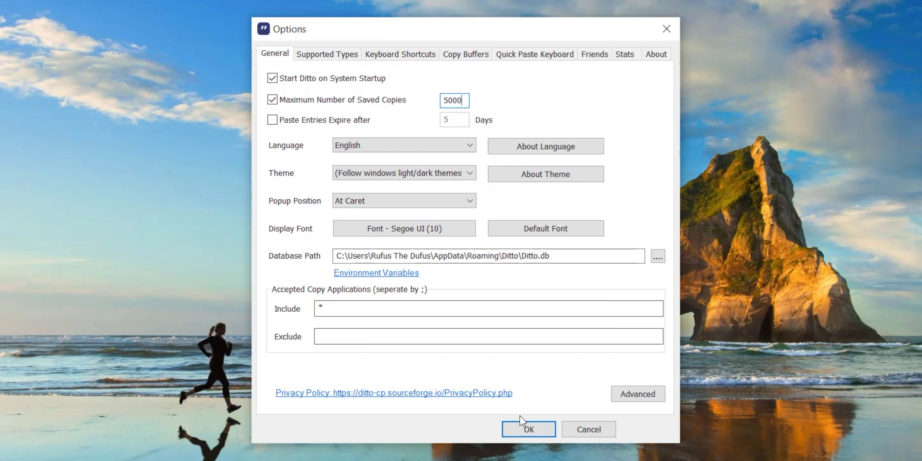
click(527, 428)
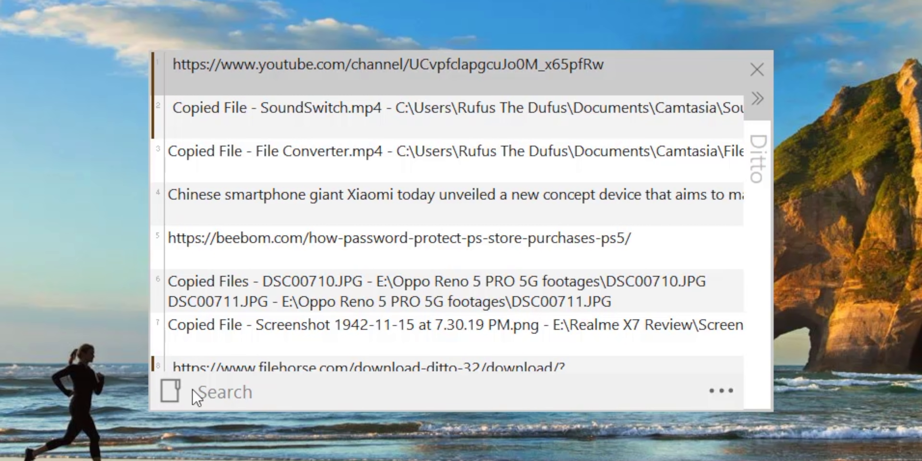
text(beebom)
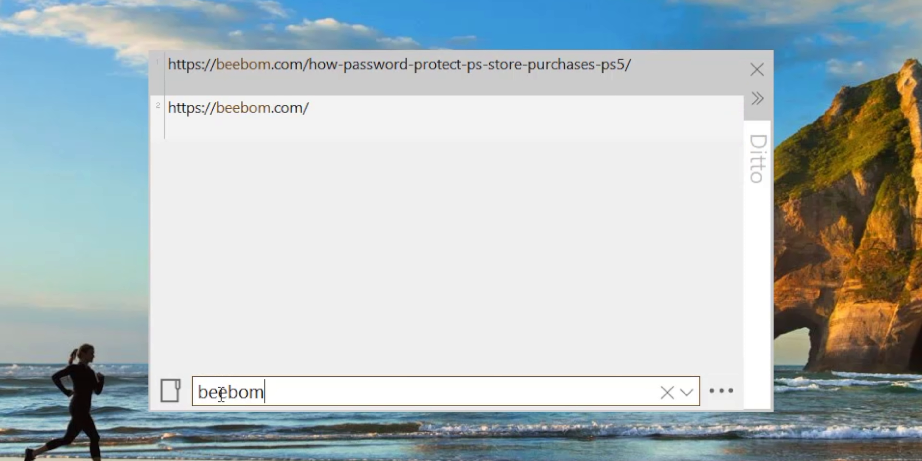
- Check Ditto's registered global hotkeys and close the list
click(720, 390)
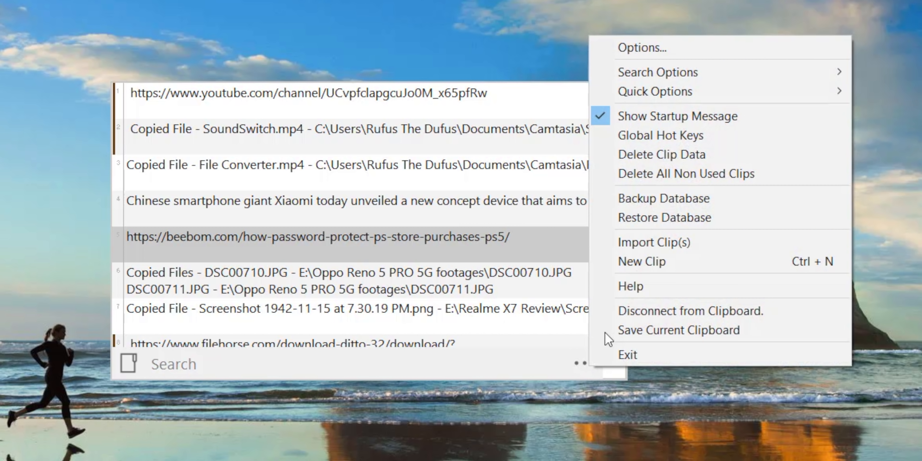
mouse_move(660, 136)
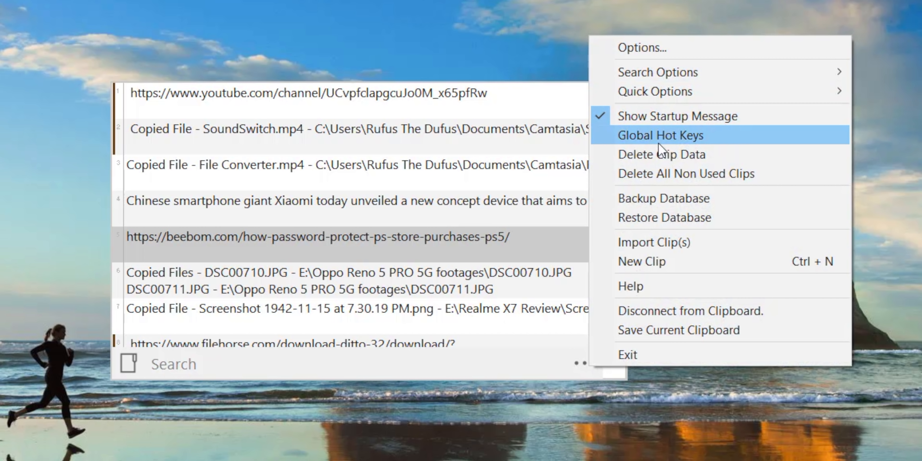
click(659, 135)
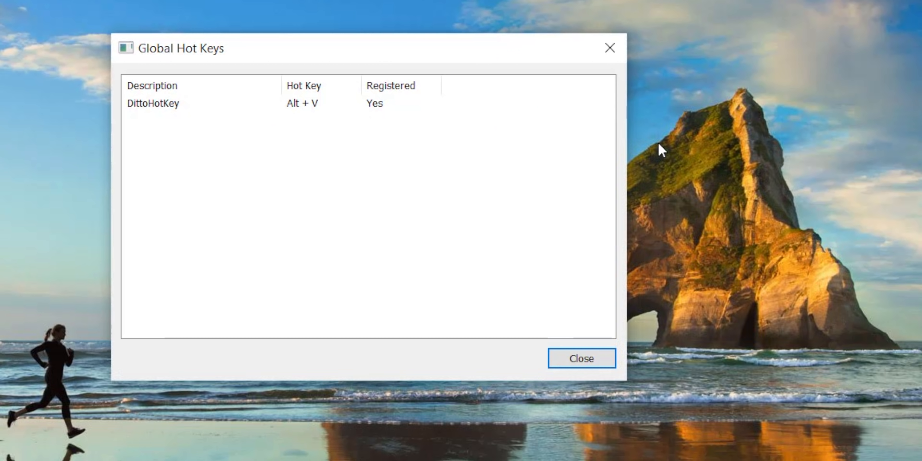
click(580, 358)
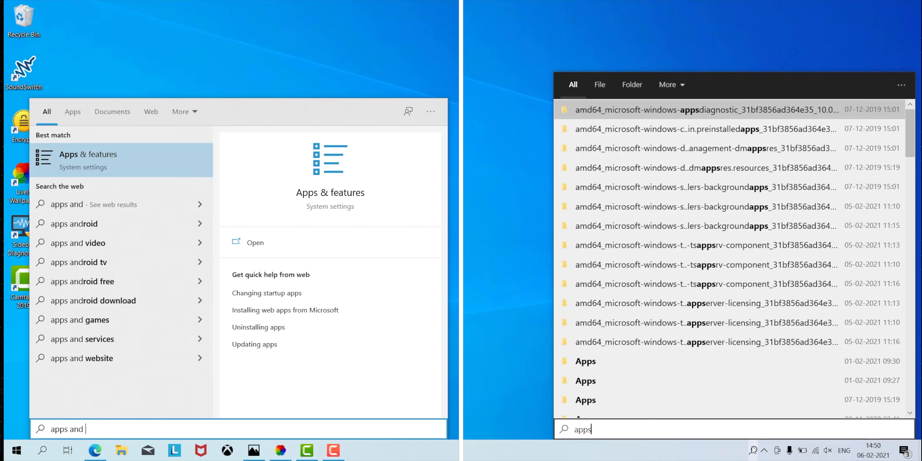
- Search Windows for the 'software video' document and run the search in File Explorer
text(software)
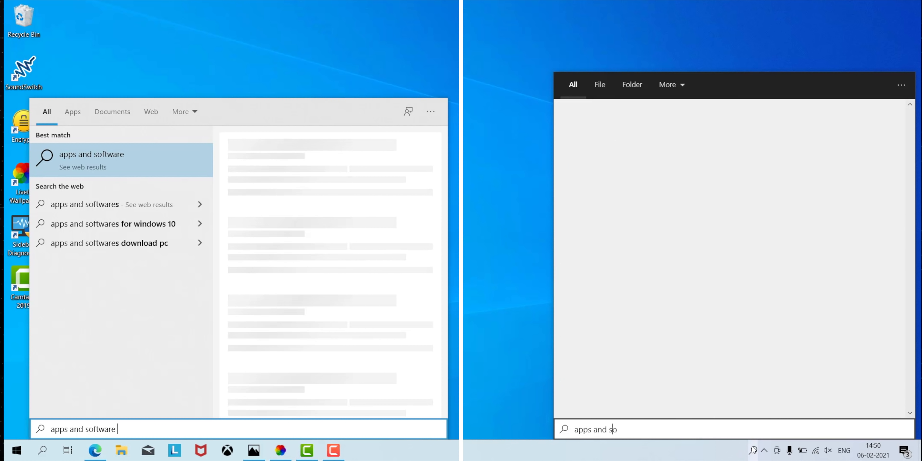
text(video)
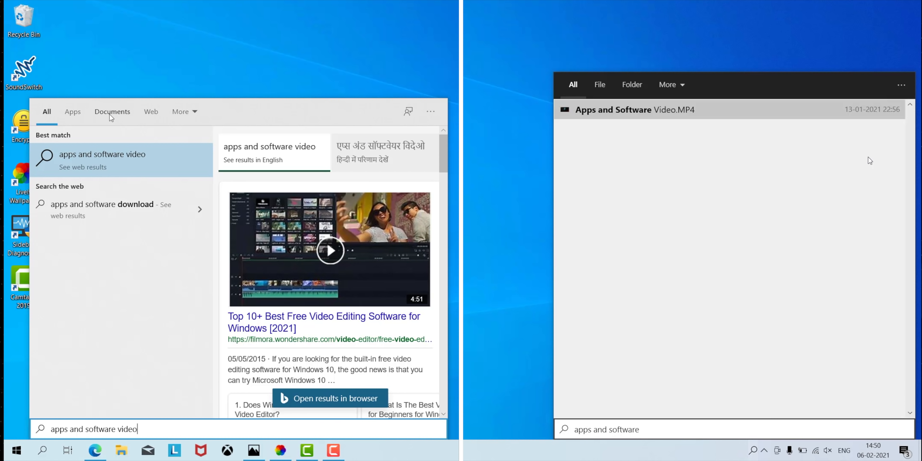
click(111, 112)
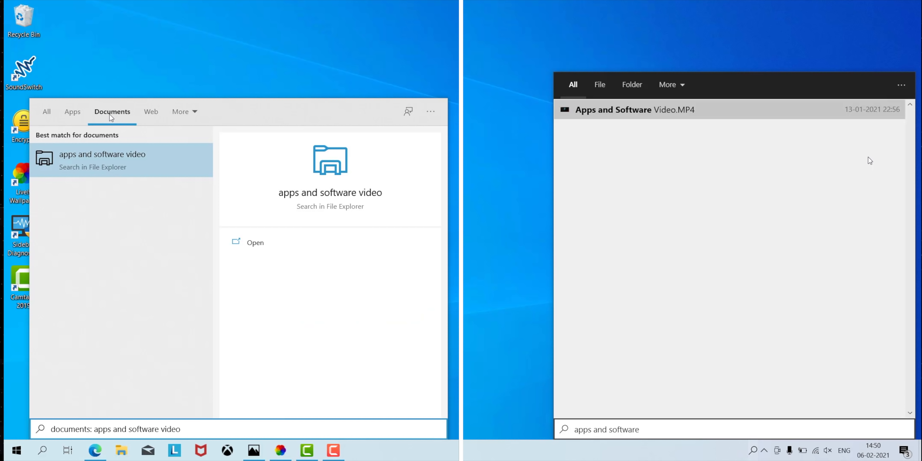
click(255, 242)
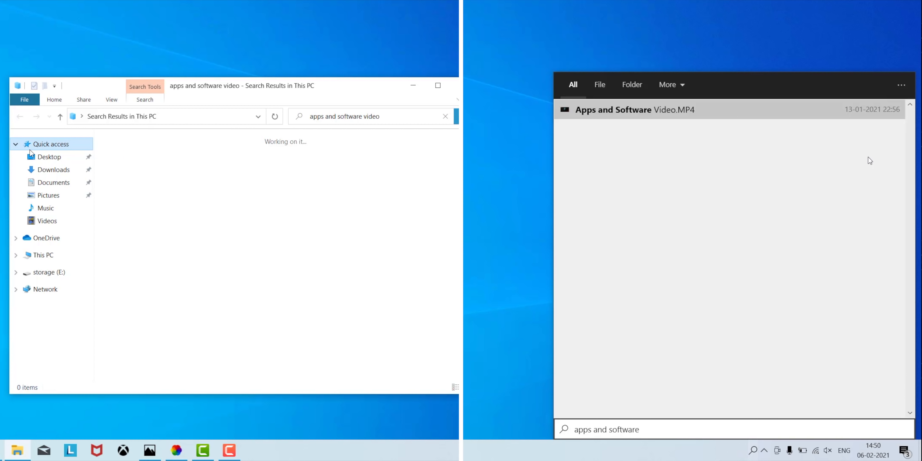
click(274, 116)
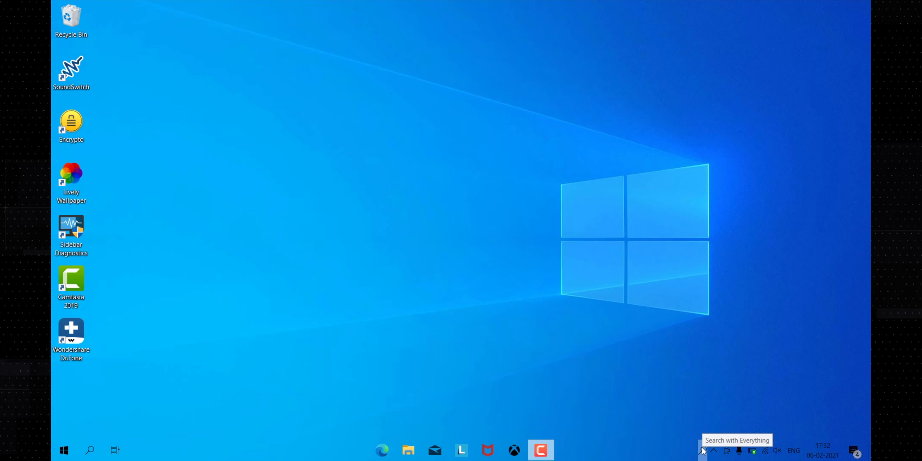
- Find the 'Personal Files' shortcut instantly in Everything by typing 'perso'
click(703, 450)
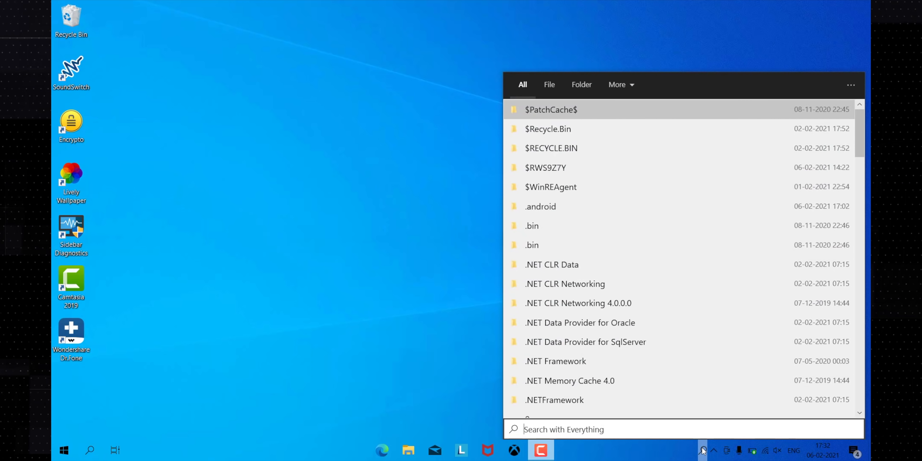
text(personal files)
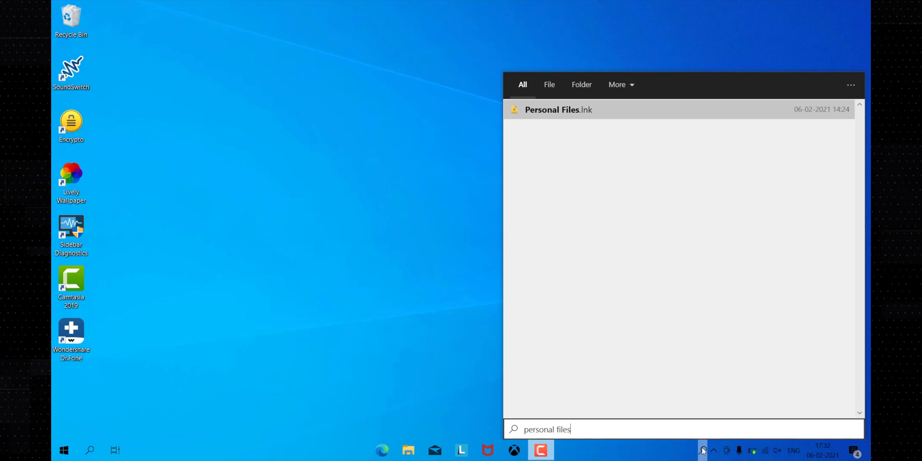
mouse_move(756, 286)
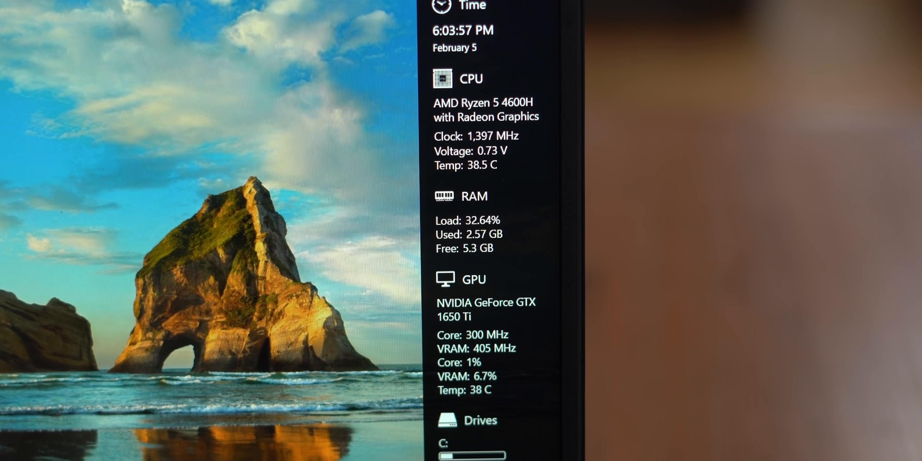
- Enable the Load metric for the CPU monitor in Sidebar Diagnostics' Monitors settings
scroll(down, 3)
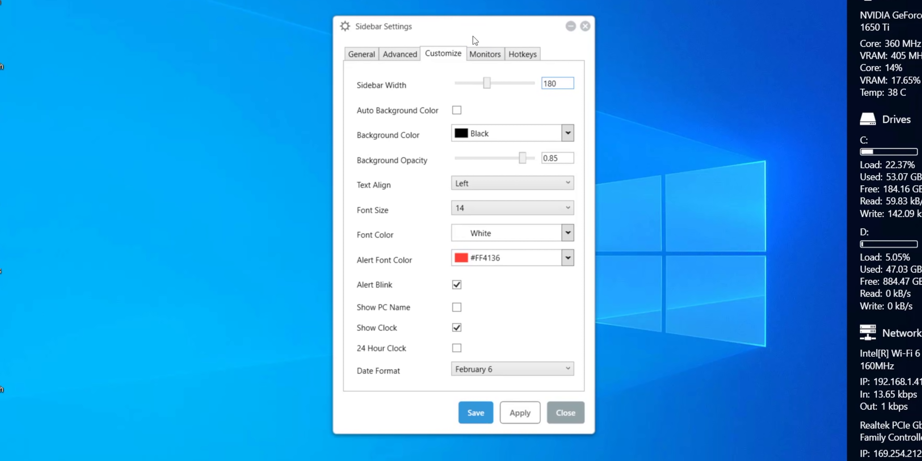
click(484, 54)
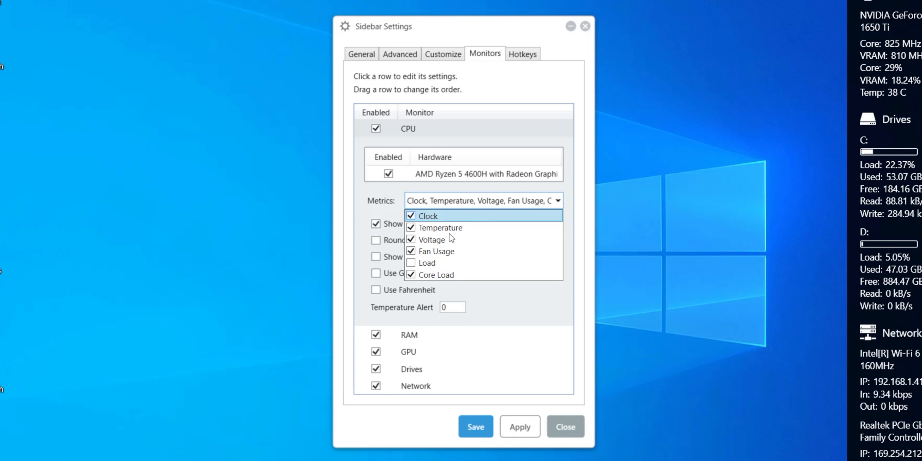
click(410, 263)
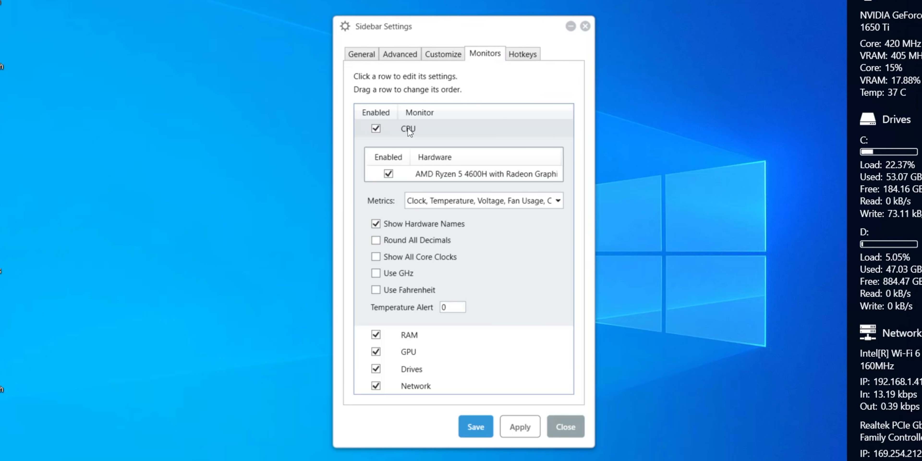
click(559, 200)
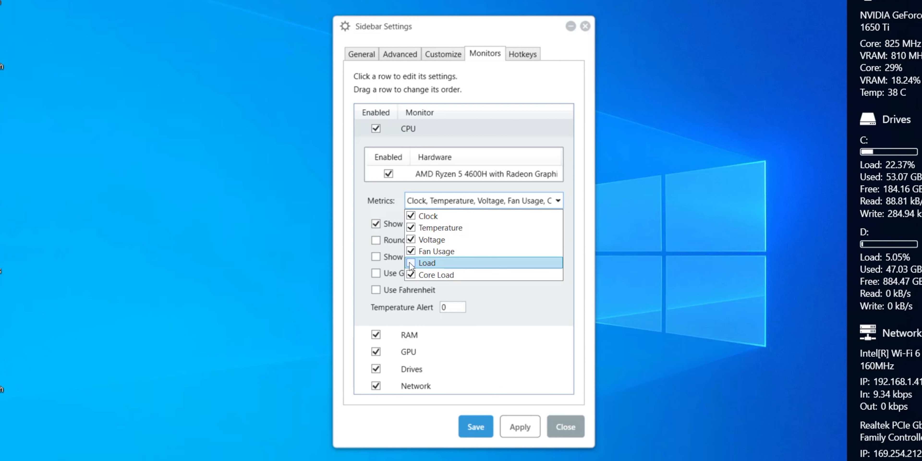
click(410, 263)
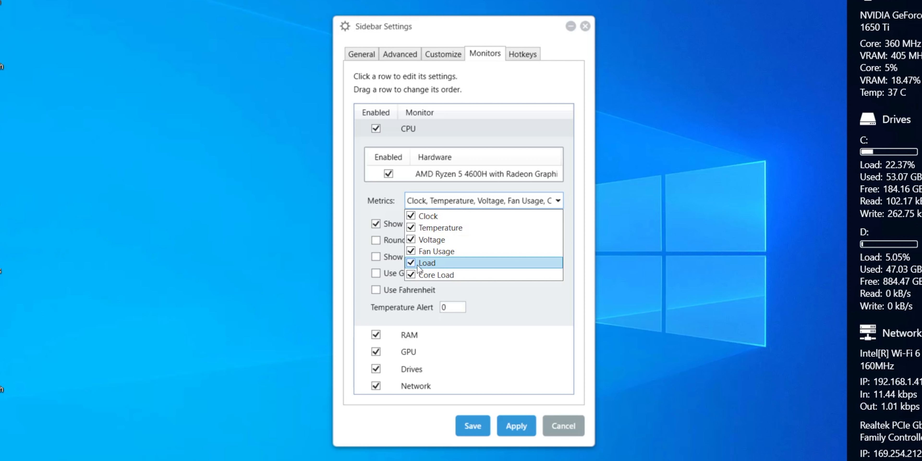
mouse_move(418, 275)
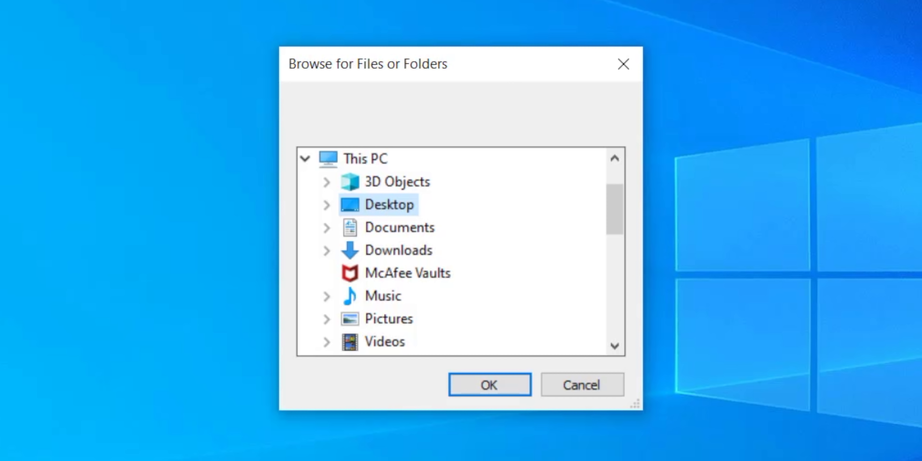
mouse_move(382, 295)
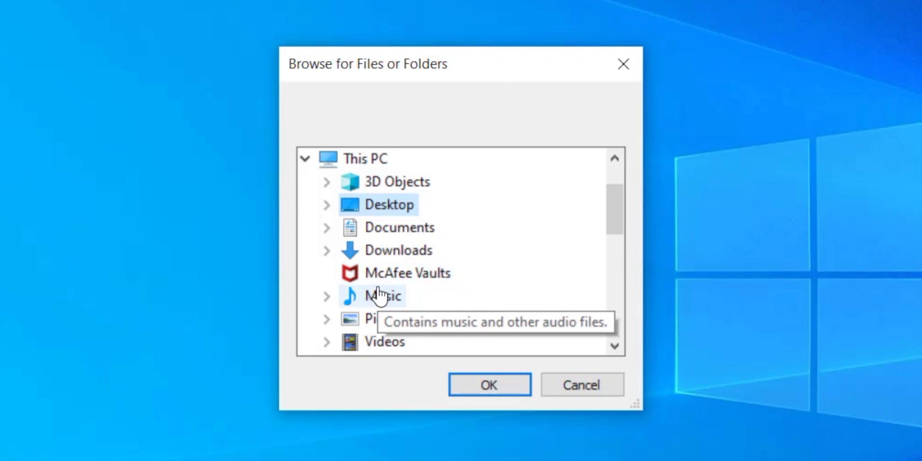
mouse_move(331, 251)
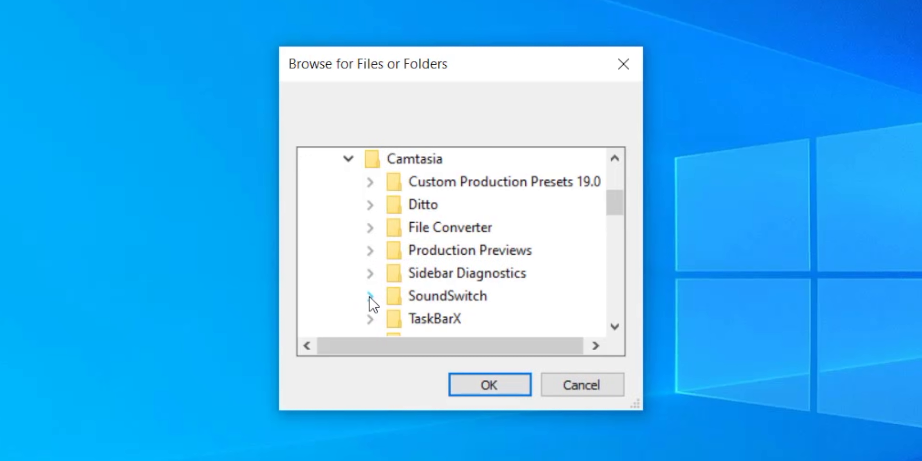
- Select the SoundSwitch program file as Unlocker's target and list its Delete/Rename/Move actions
click(371, 296)
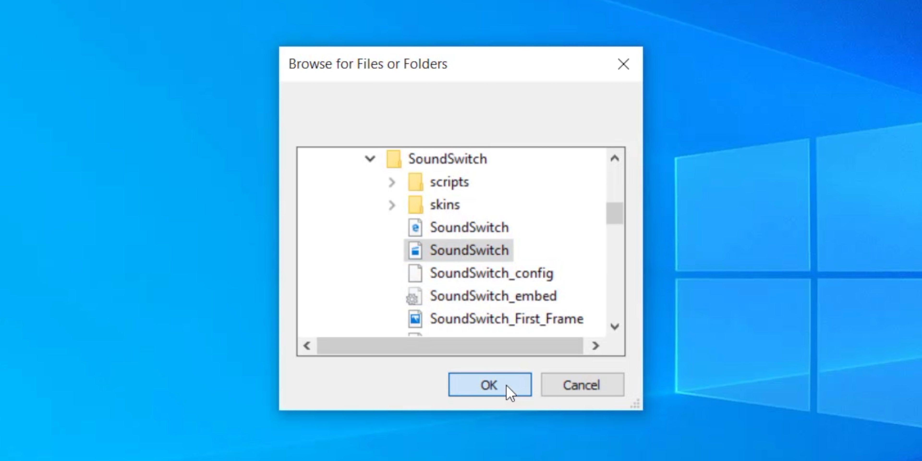
click(489, 385)
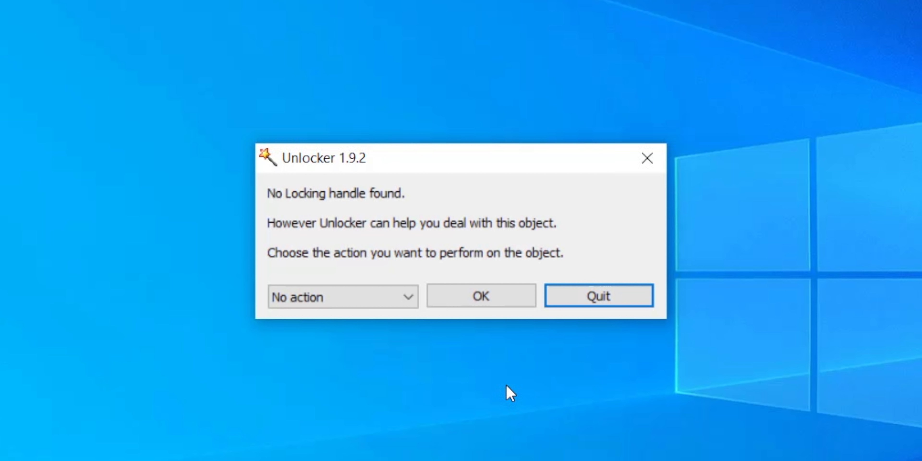
click(343, 296)
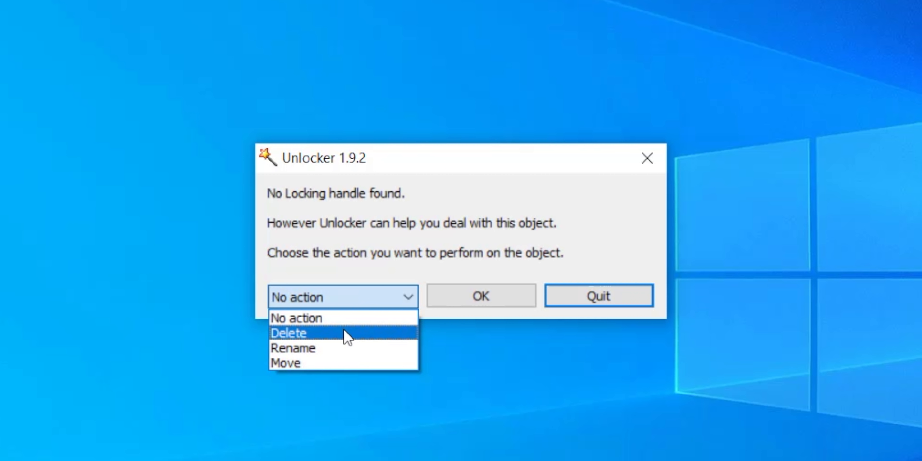
mouse_move(327, 345)
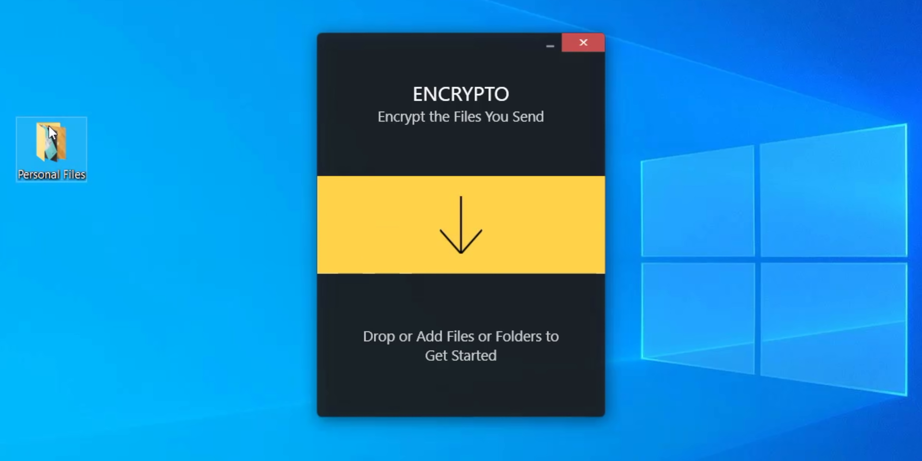
- Encrypt the desktop's Personal Files folder in Encrypto with a password and hint 'beebom'
drag(51, 149, 460, 226)
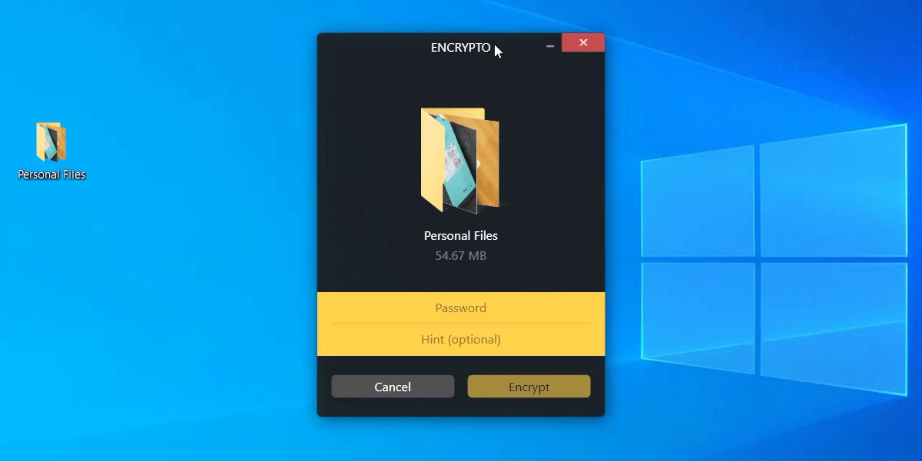
right_click(52, 144)
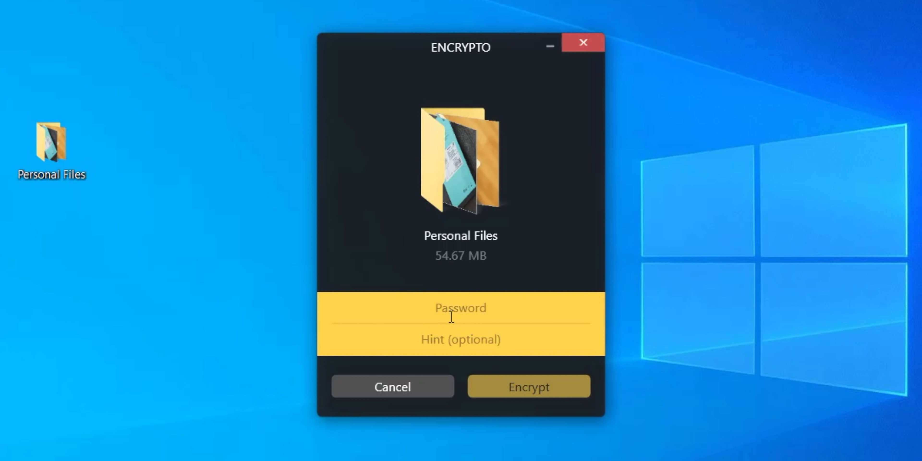
text(beebom)
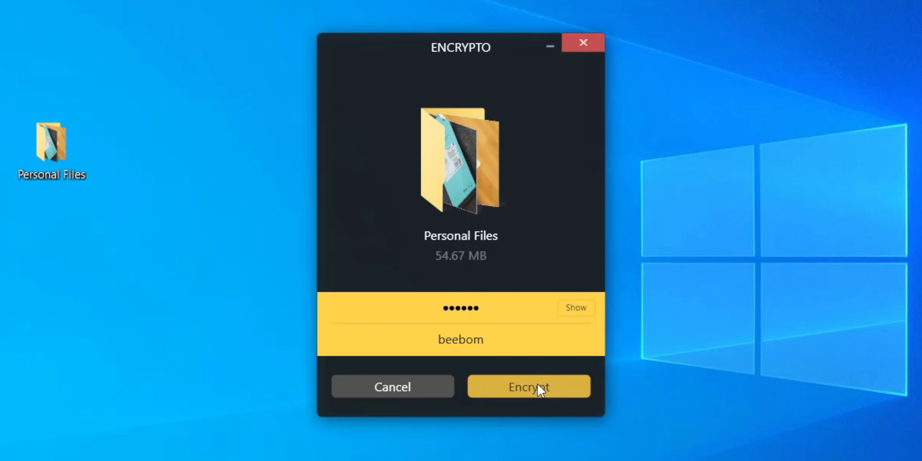
click(528, 387)
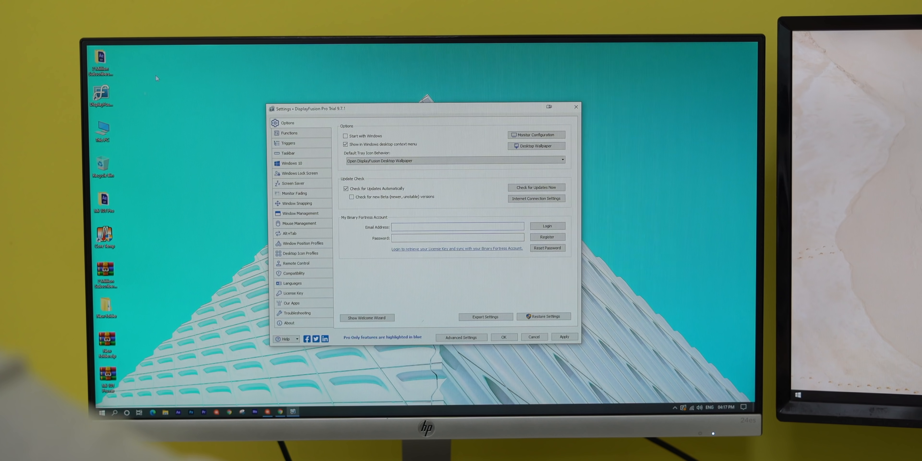
- Browse DisplayFusion's Functions, Lock Screen, Monitor Fading and Window Snapping sections
click(288, 133)
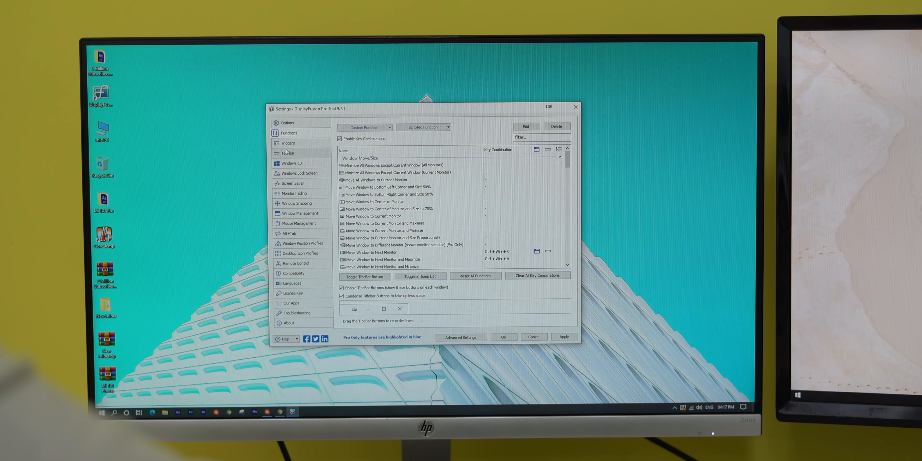
click(299, 172)
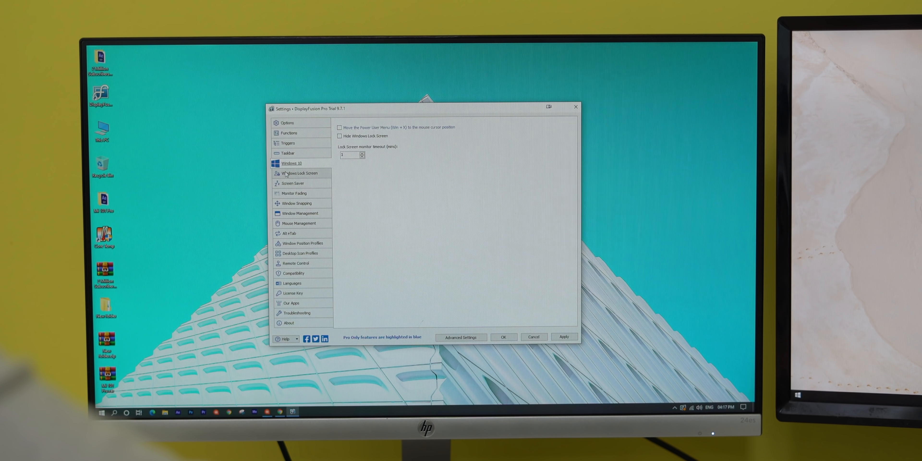
click(294, 193)
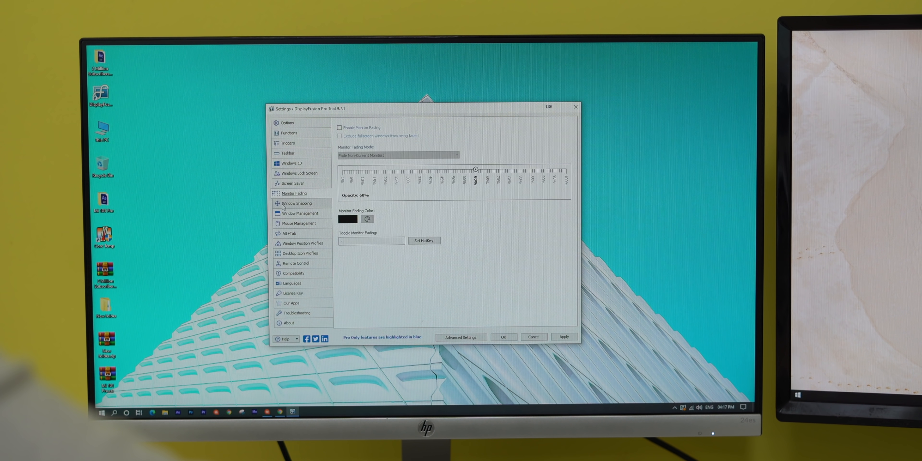
click(290, 234)
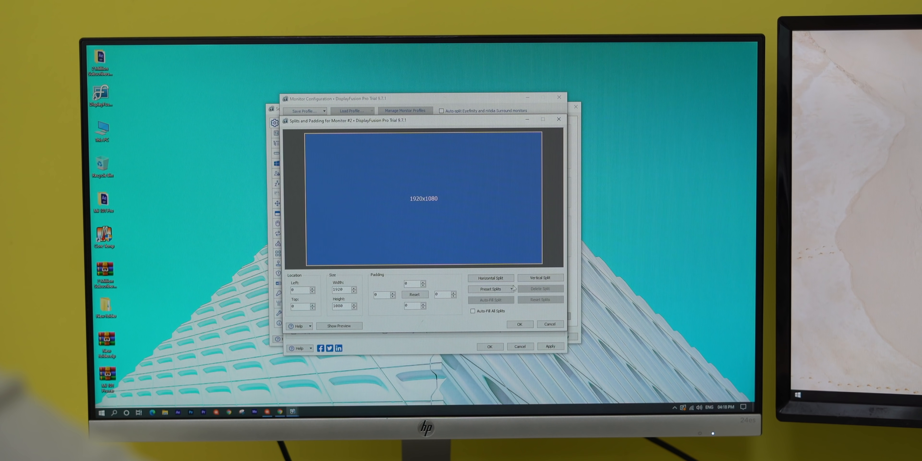
- Split monitor #2 into four 960x540 regions, then reset the splits
click(540, 278)
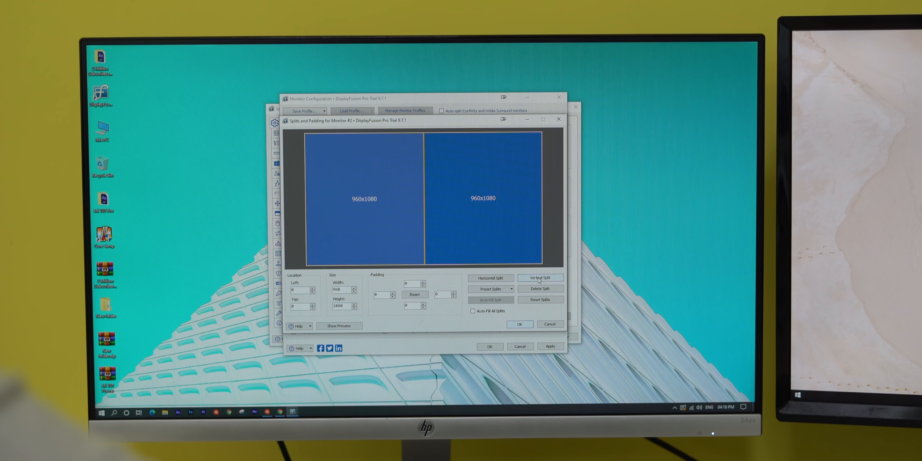
click(490, 277)
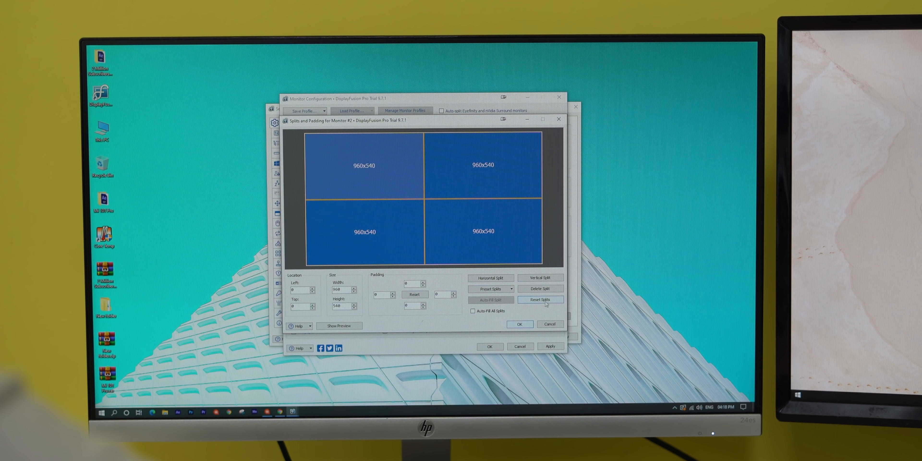
click(518, 324)
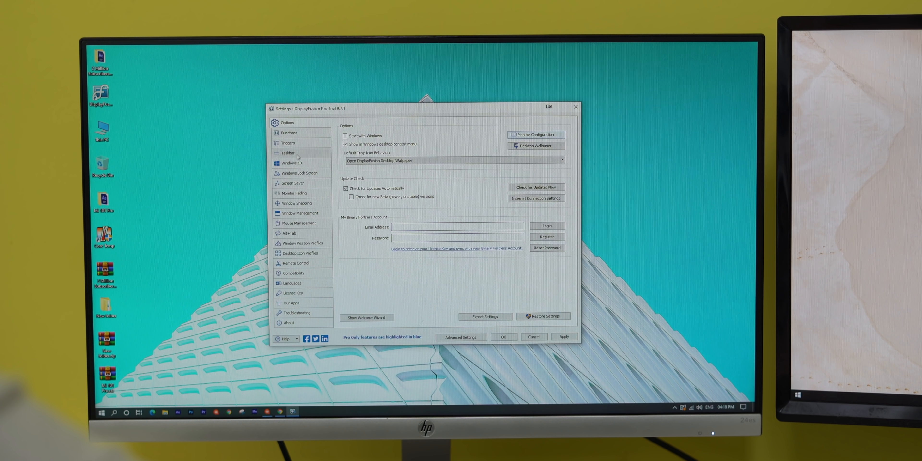
mouse_move(305, 243)
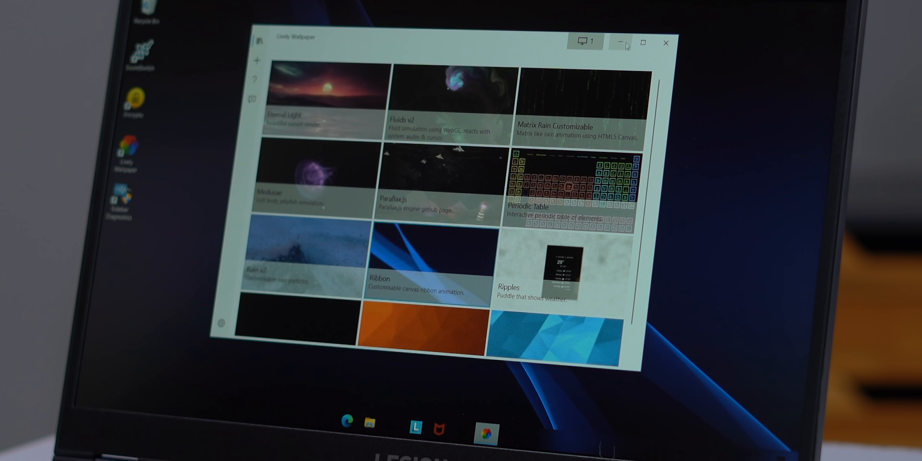
- Browse the Ribbon wallpaper's customisation options and the add-wallpaper page
click(624, 43)
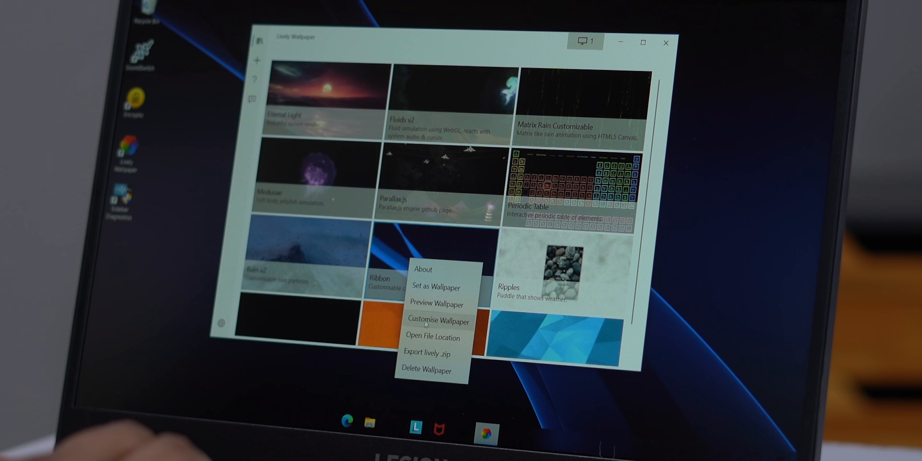
click(437, 321)
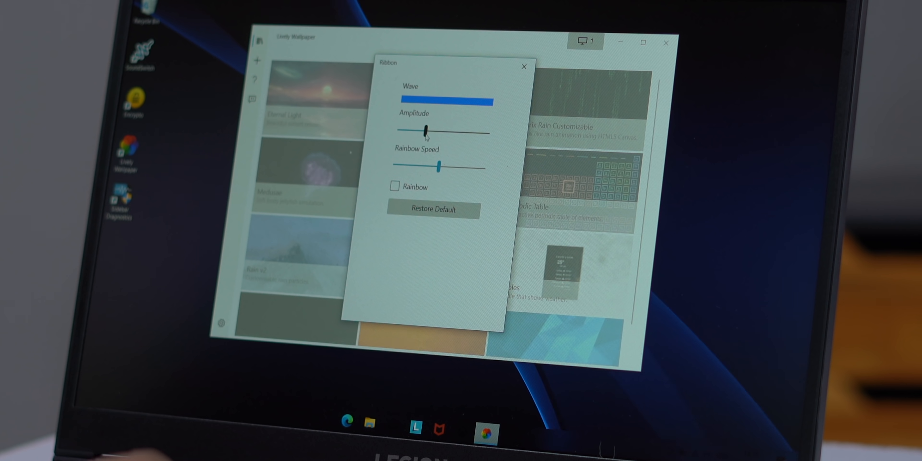
click(523, 66)
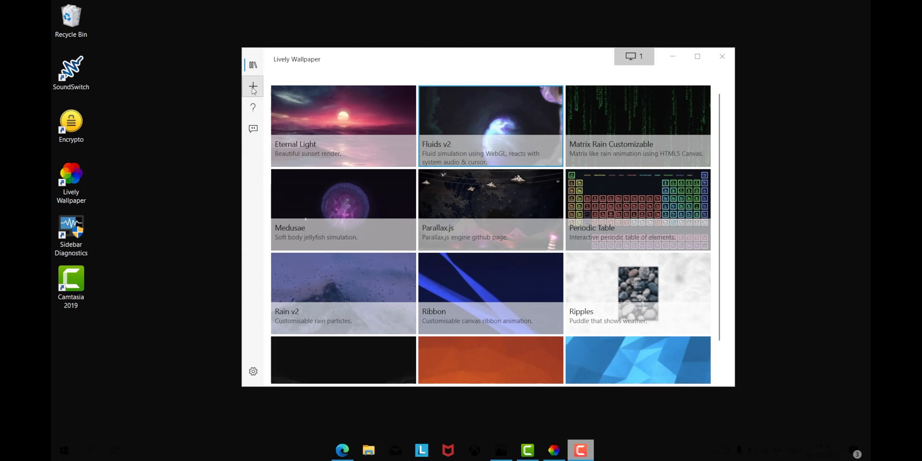
click(253, 87)
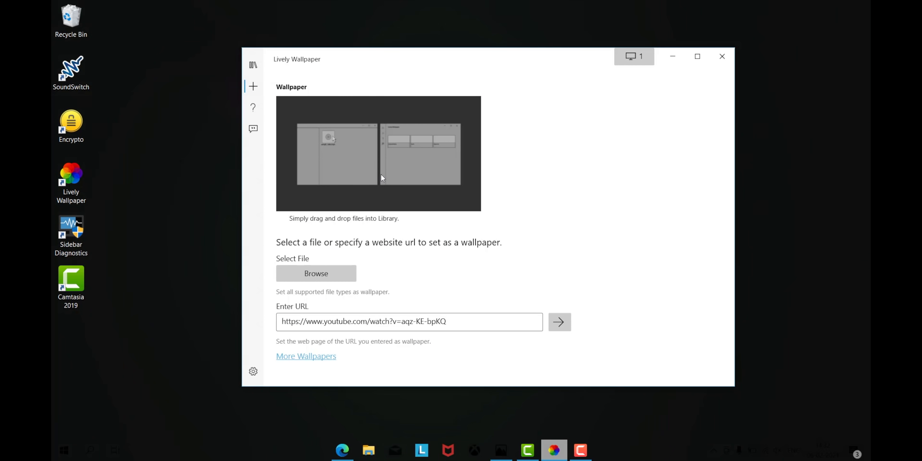
- Set Applications Fullscreen and Applications Focused both to Pause in Performance settings
click(253, 371)
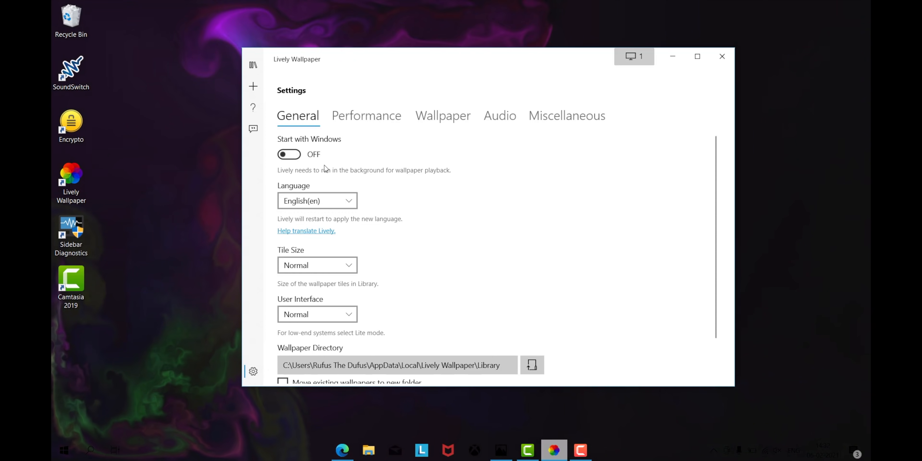
click(367, 116)
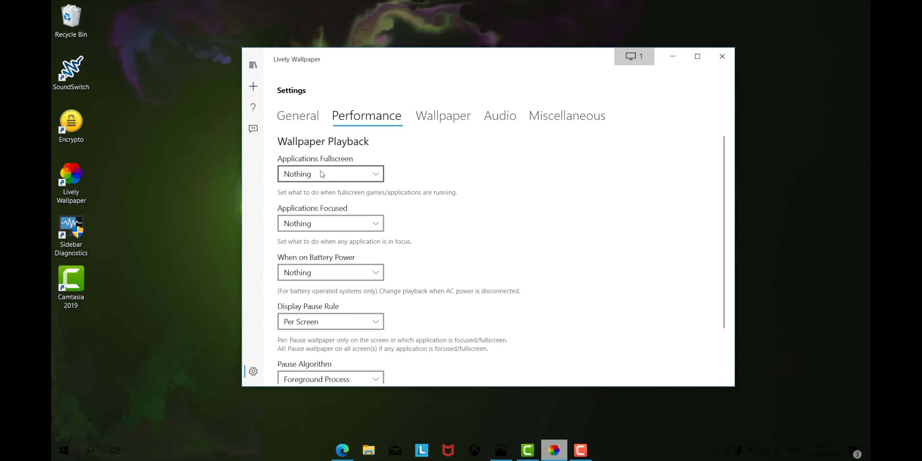
click(330, 173)
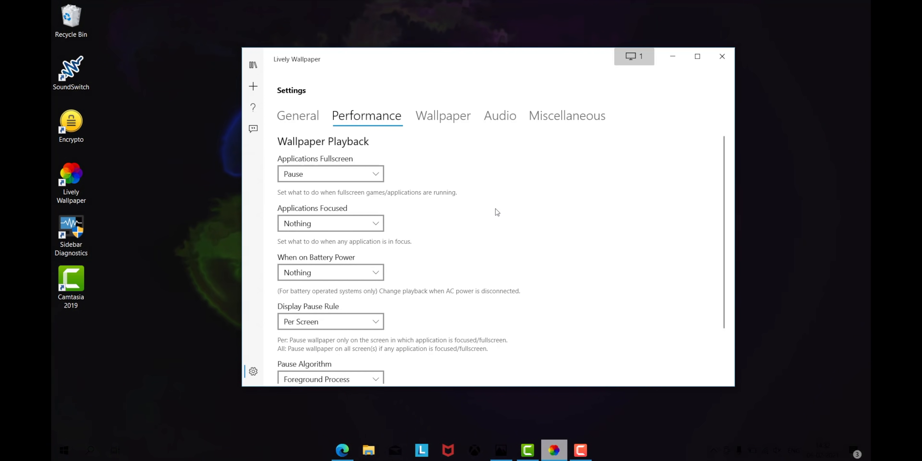
mouse_move(467, 217)
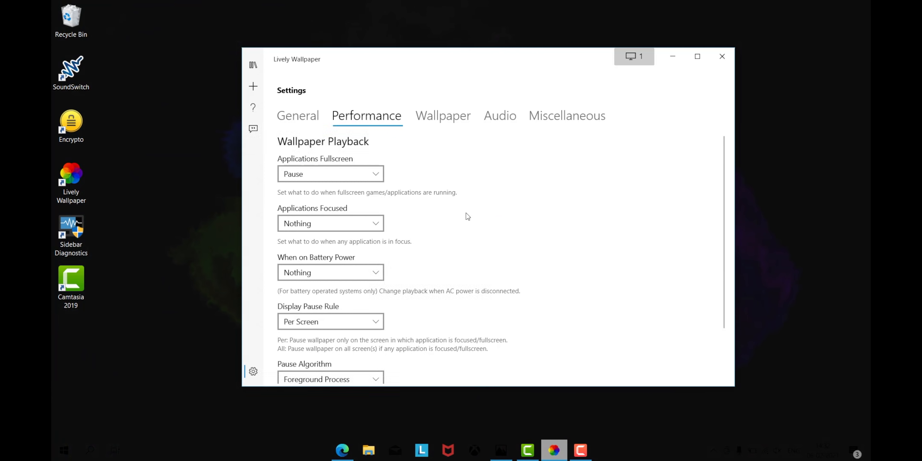
click(329, 223)
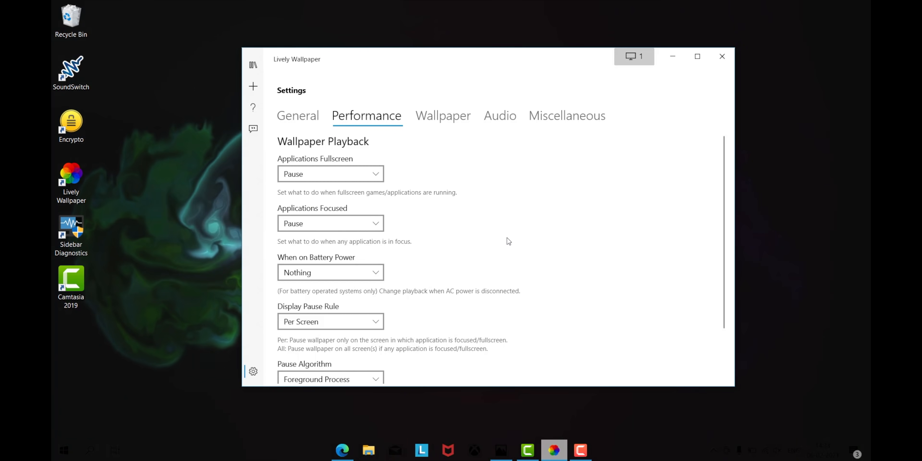